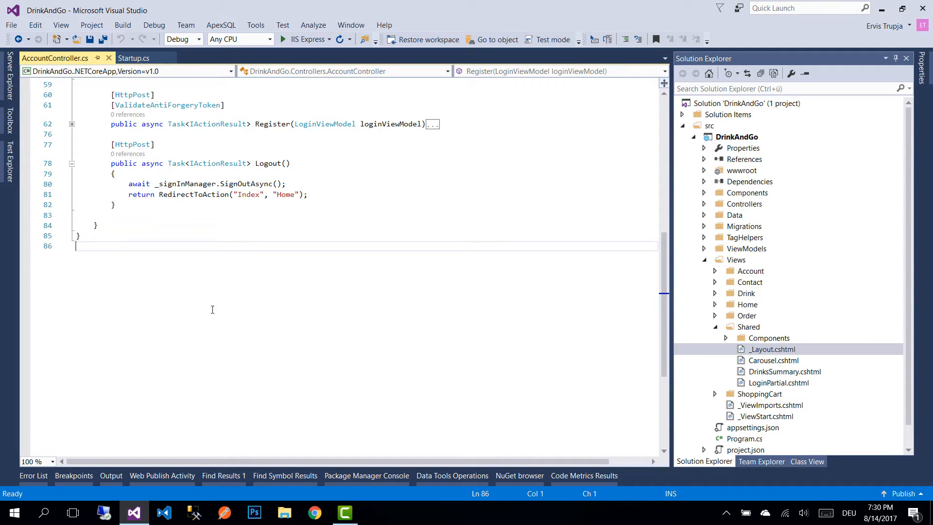
mouse_move(262, 289)
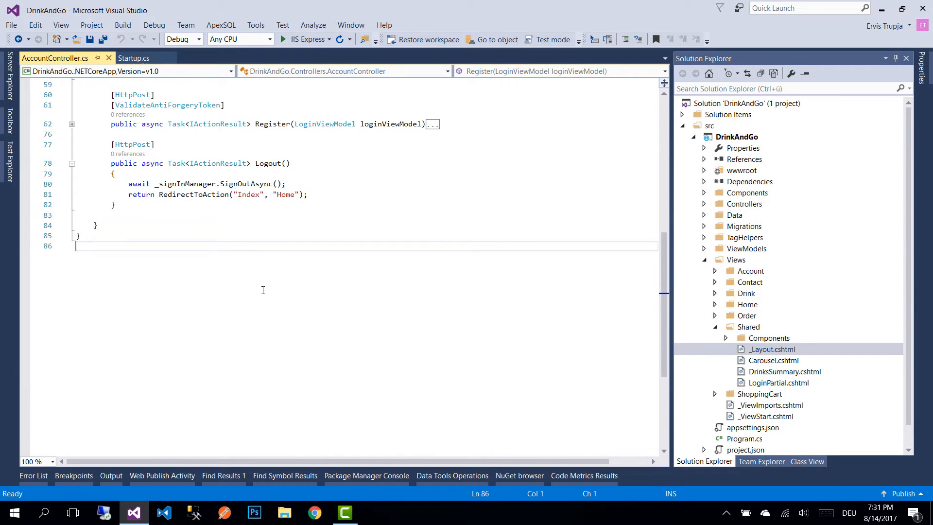
Scroll to the top of AccountController.cs above the class declaration.
scroll("up", 3)
type("[")
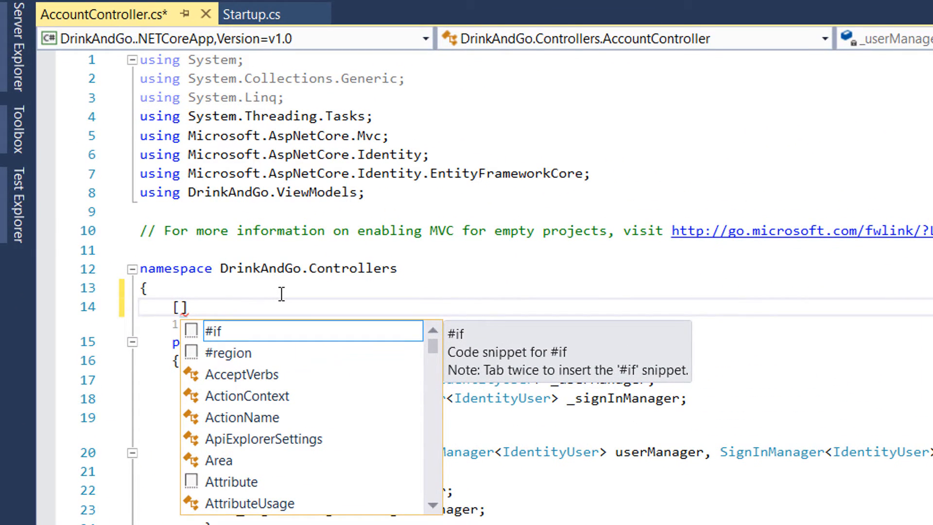
Add [Authorize] to AccountController and import Microsoft.AspNetCore.Authorization via quick action.
type("Authorize")
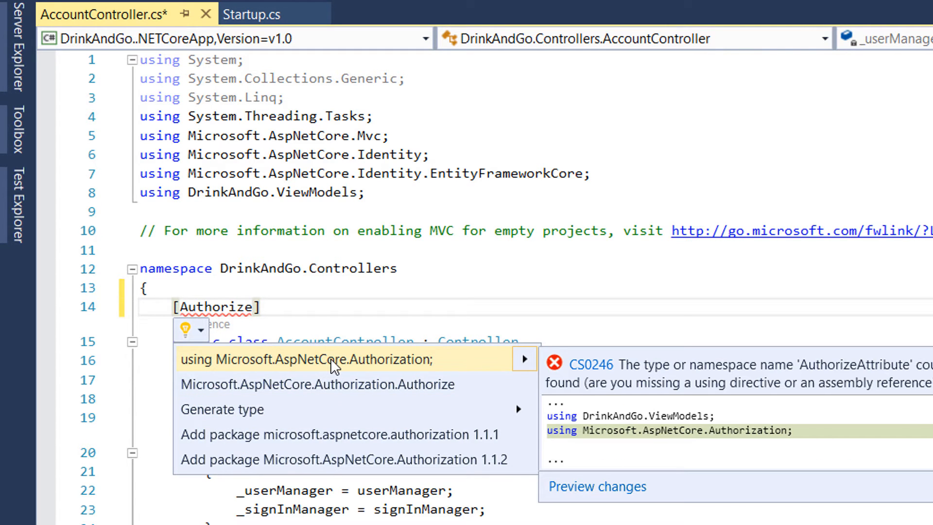
left_click(307, 359)
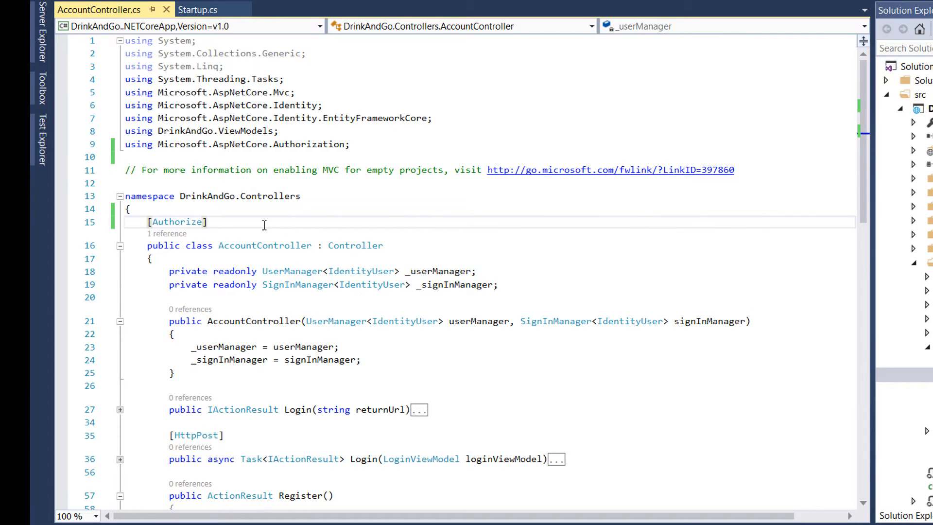
scroll("down", 3)
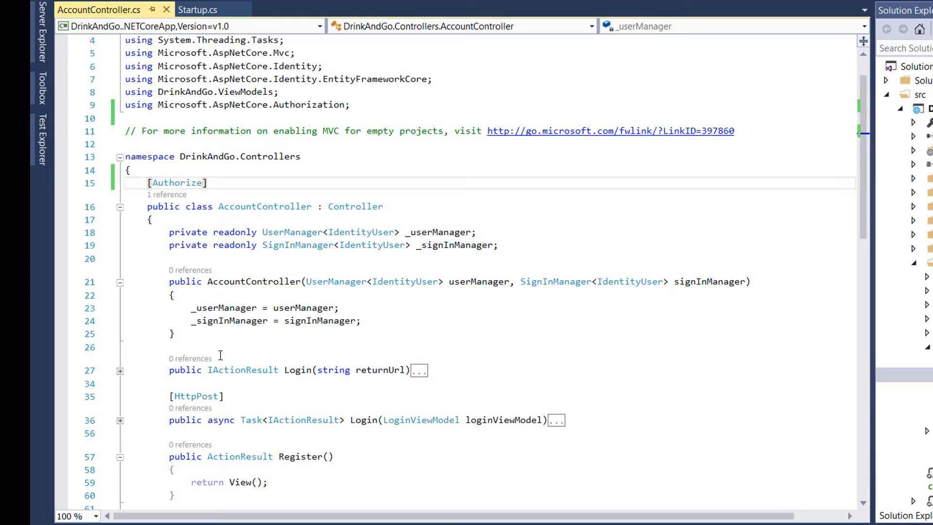
Add [AllowAnonymous] above the Login action and remove the class-level [Authorize].
left_click(241, 347)
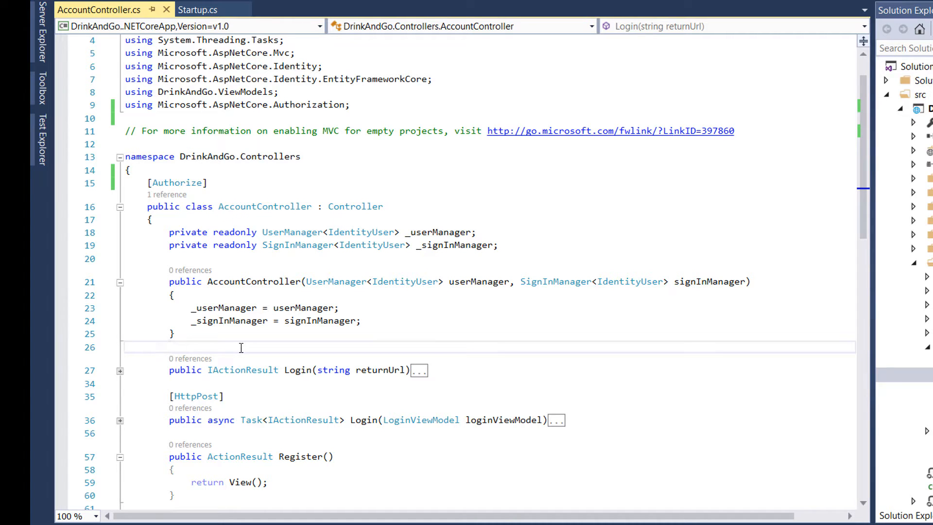
type("[AllowAnonymous")
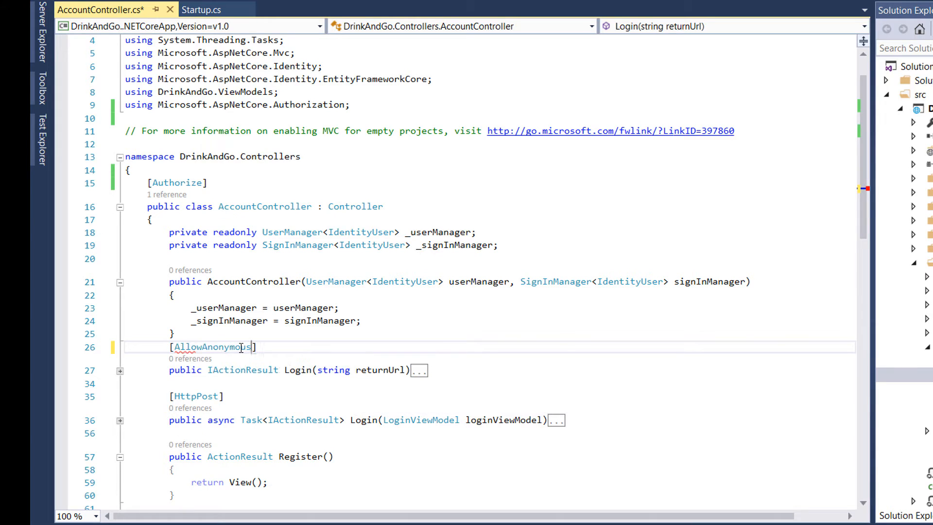
key("Return")
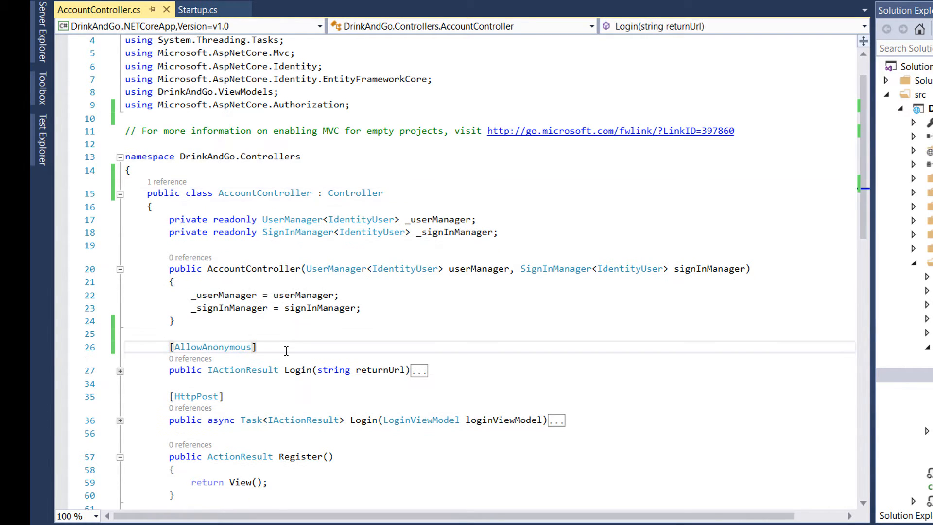
scroll("down", 3)
type("[HttpPost")
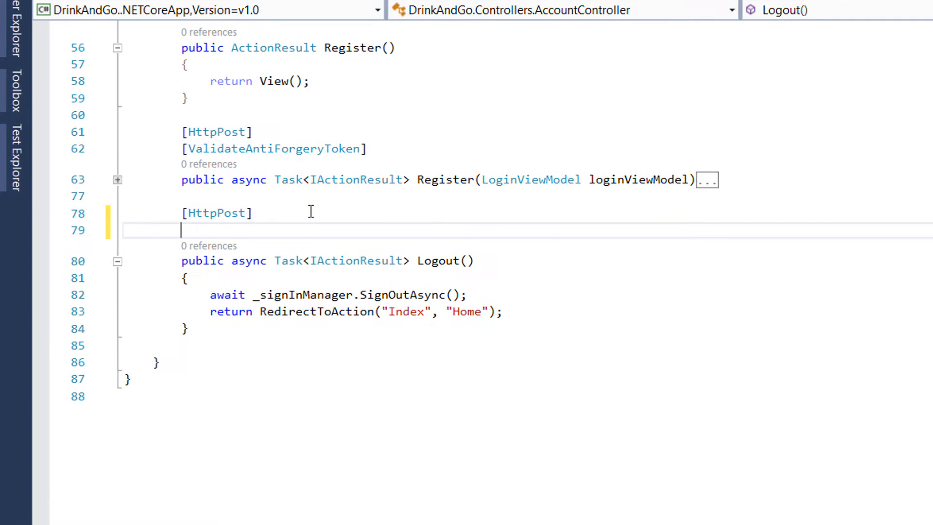
Add [Authorize] below [HttpPost] on Logout and expand the Controllers folder.
type("[Authorize]")
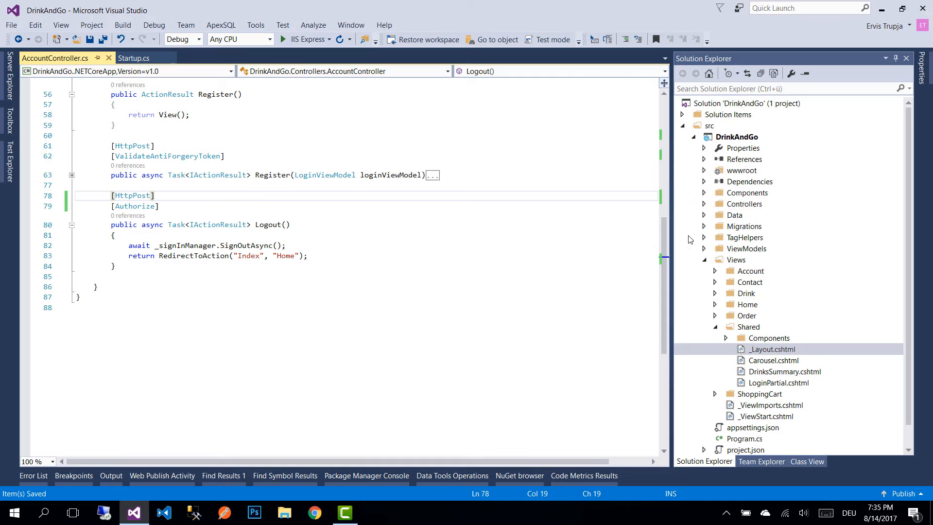
left_click(705, 204)
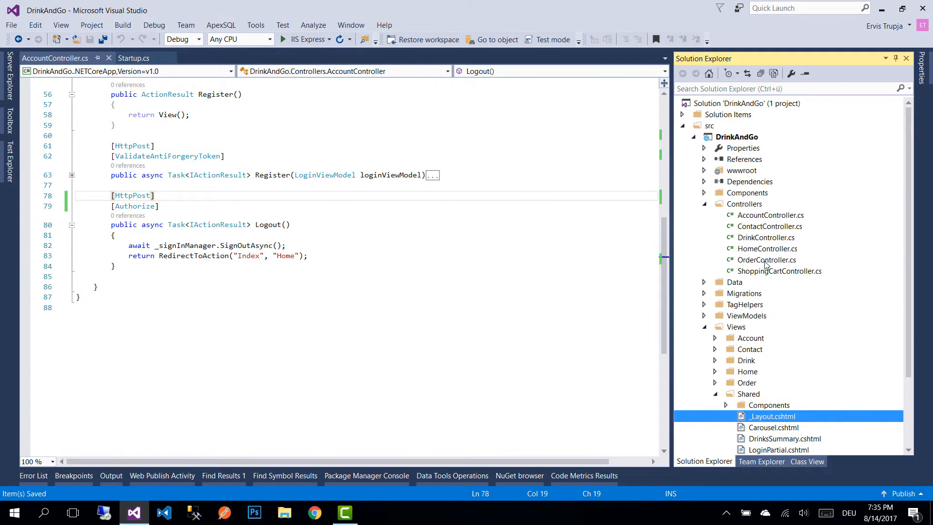
Open OrderController.cs and add [Authorize] above the first Checkout action.
double_click(767, 260)
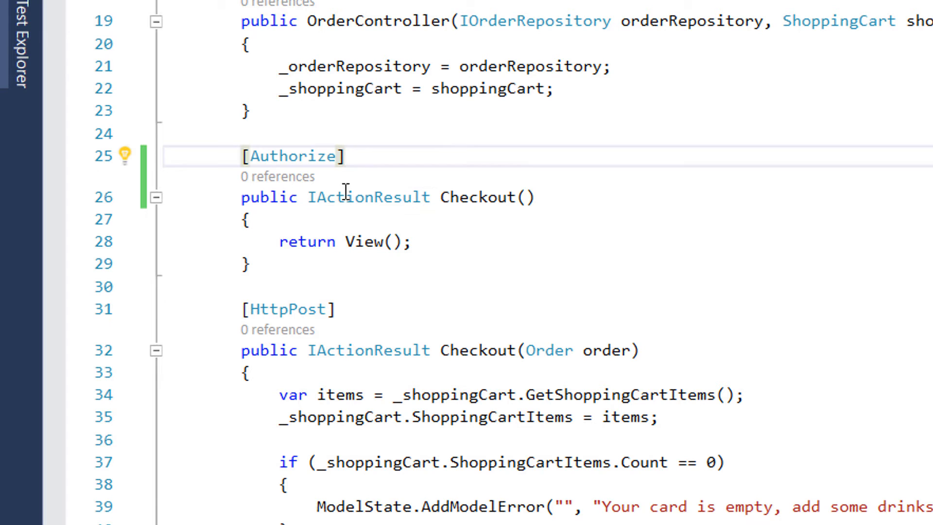
type("[Authorize]")
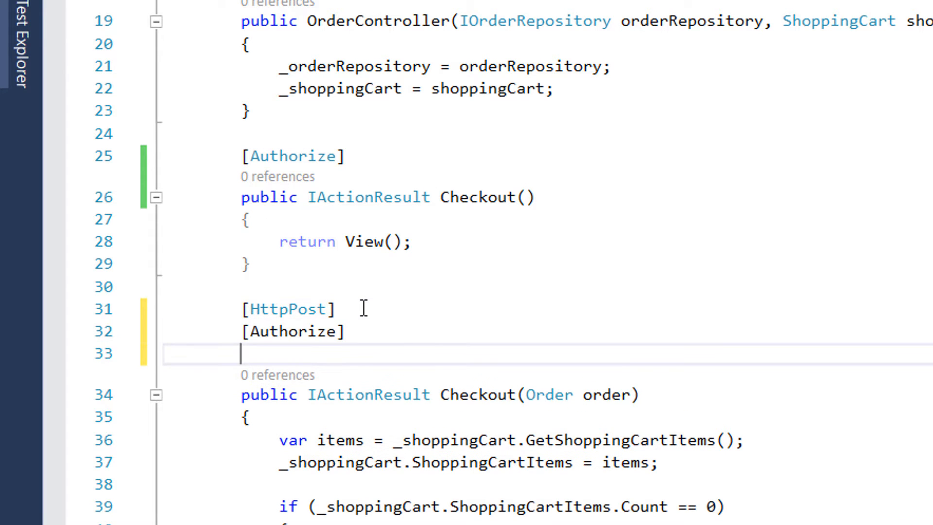
scroll("down", 3)
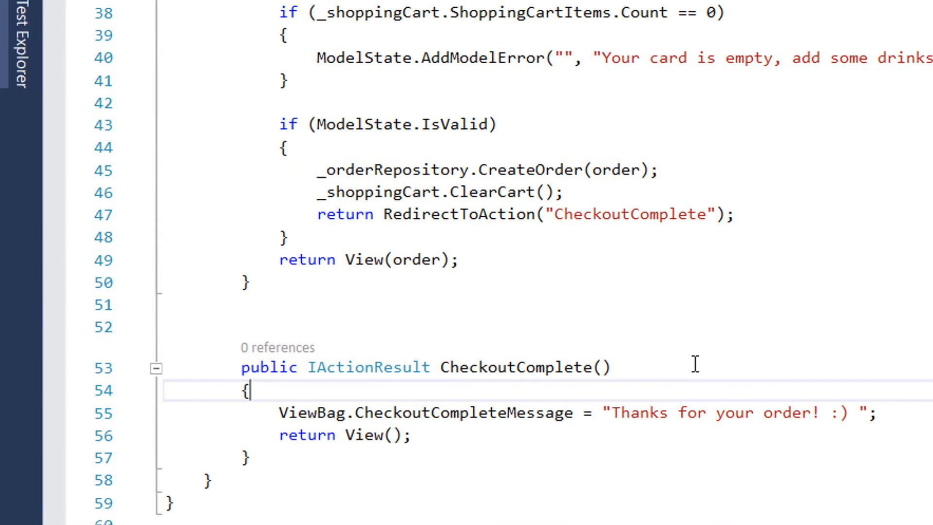
Mark the second Checkout action [Authorize] and launch the site with IIS Express.
double_click(470, 366)
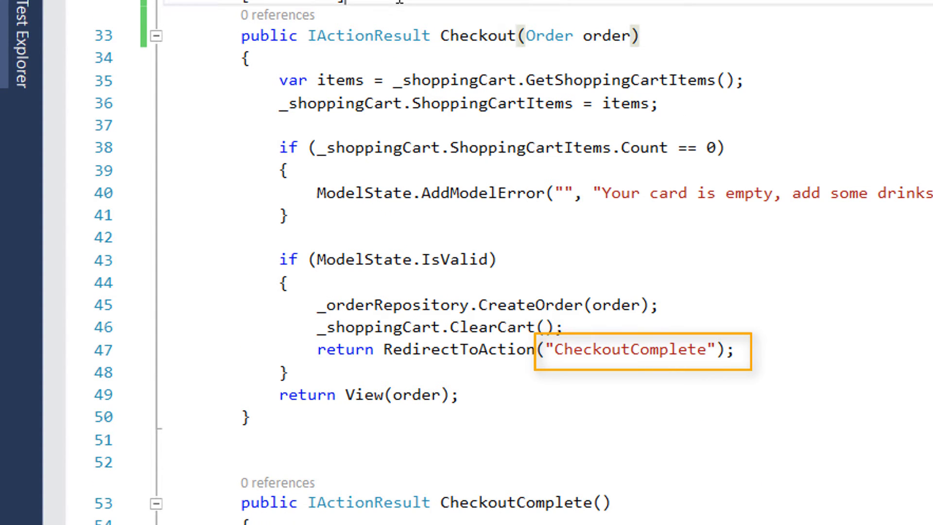
double_click(478, 36)
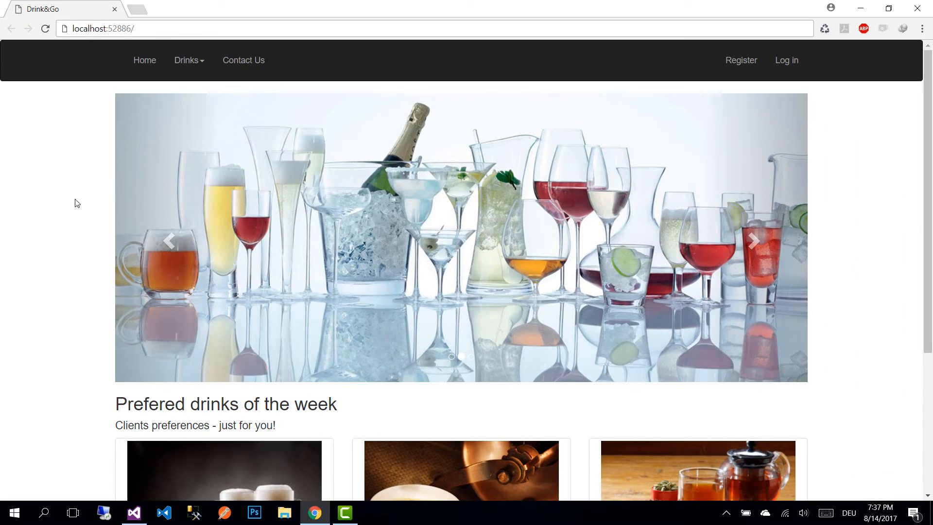
Go to checkout while logged out, landing on the Drink&Go login page with credentials entered.
left_click(754, 241)
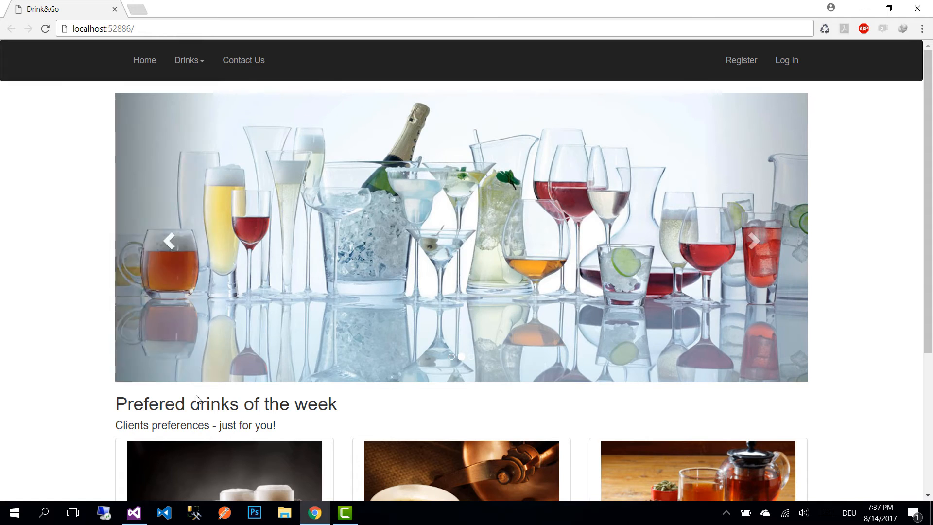
left_click(133, 512)
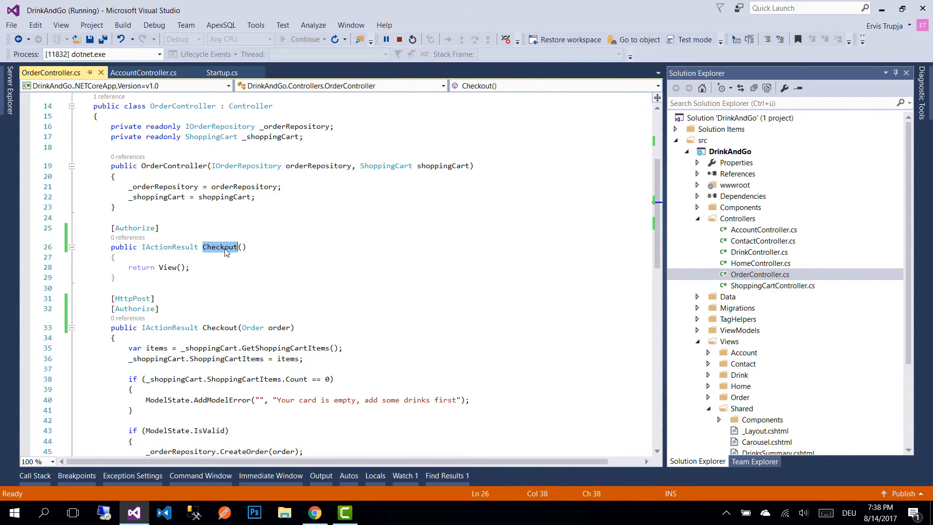
left_click(156, 165)
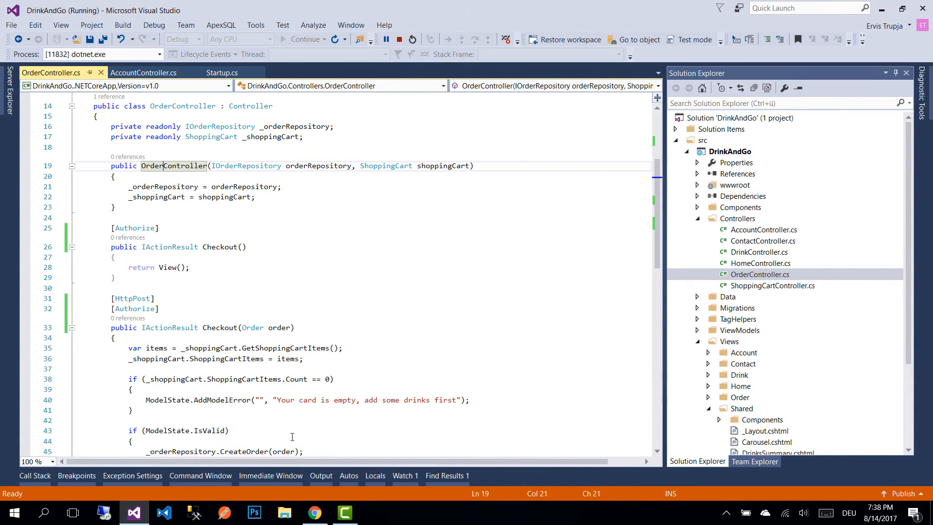
left_click(315, 513)
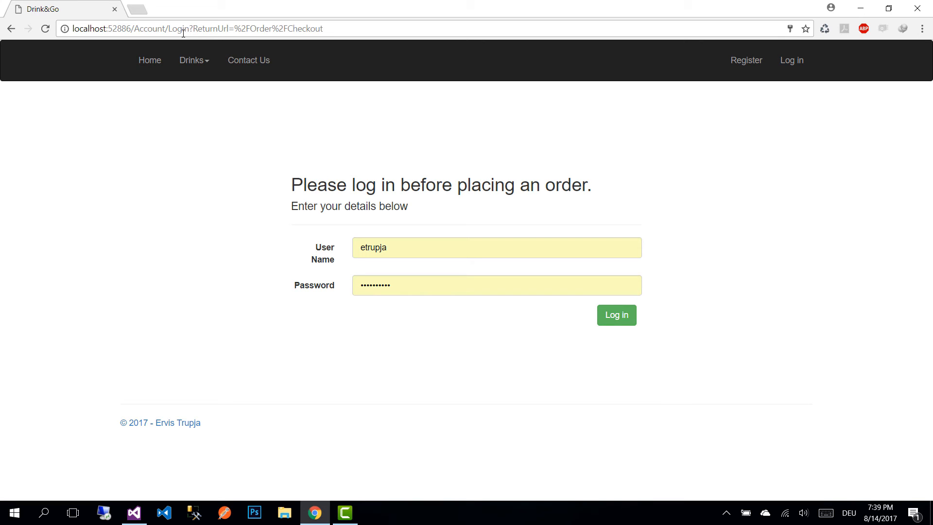
Log in to reach the Order/Checkout form, then go back to the home page.
left_click(617, 315)
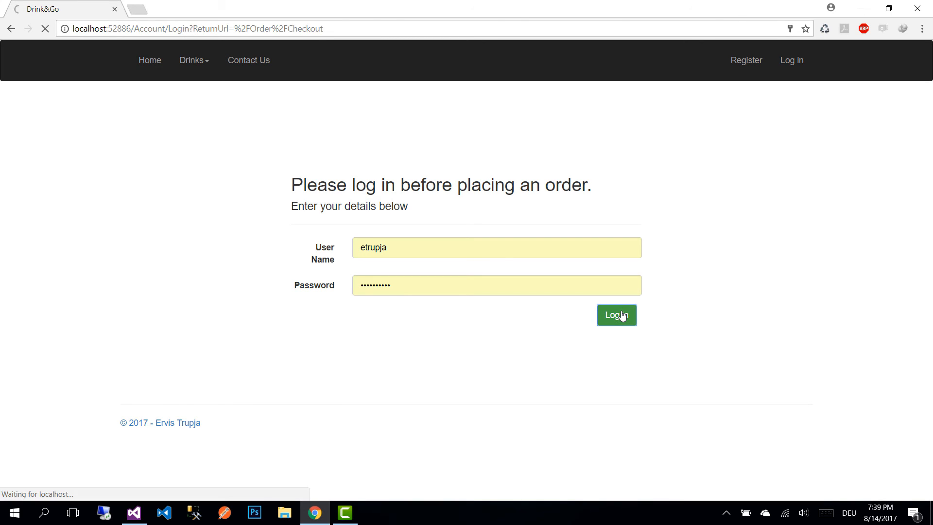
left_click(617, 315)
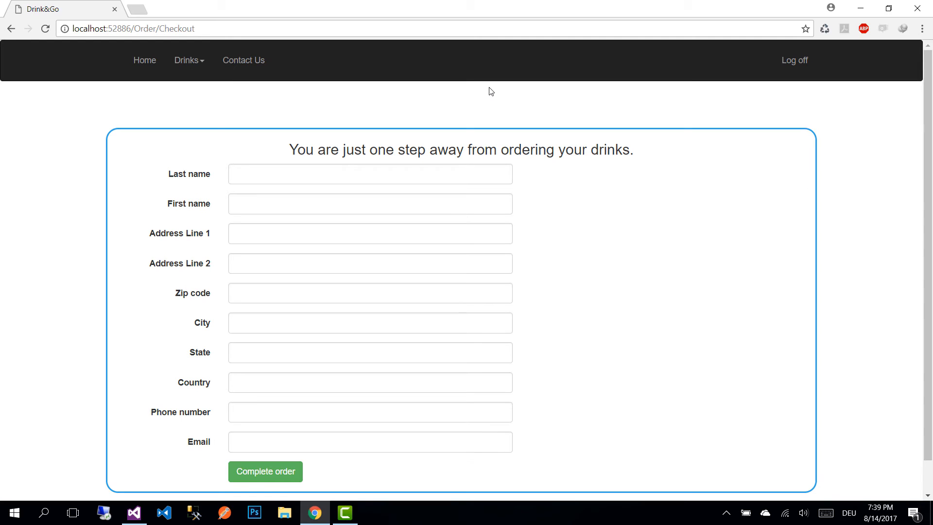
left_click(144, 60)
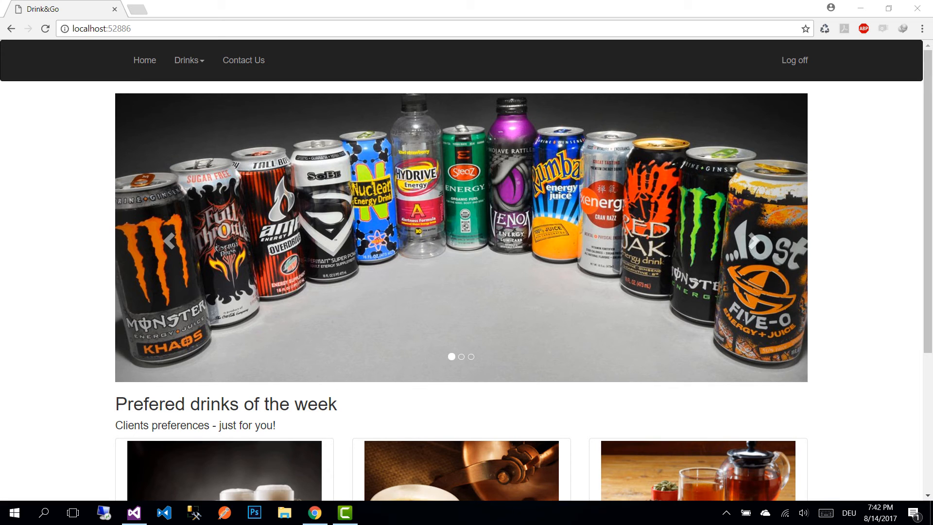
left_click(755, 242)
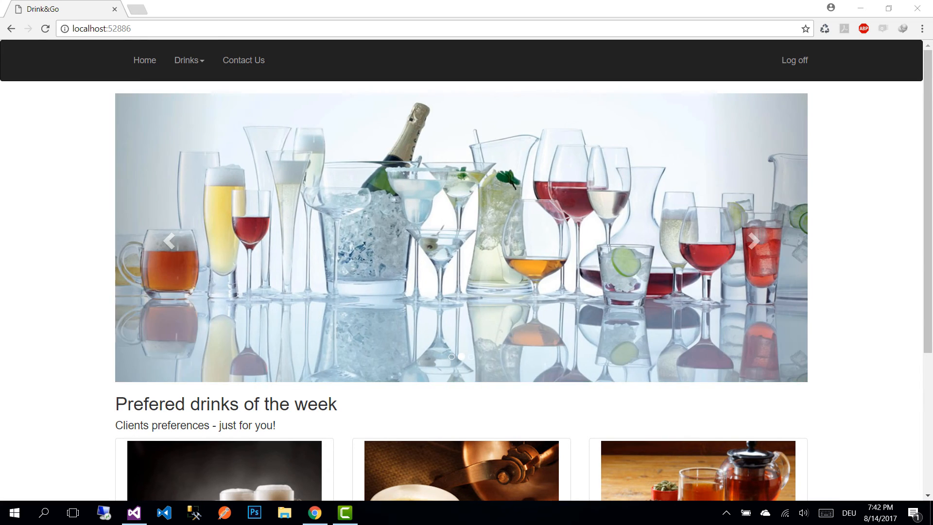
left_click(754, 241)
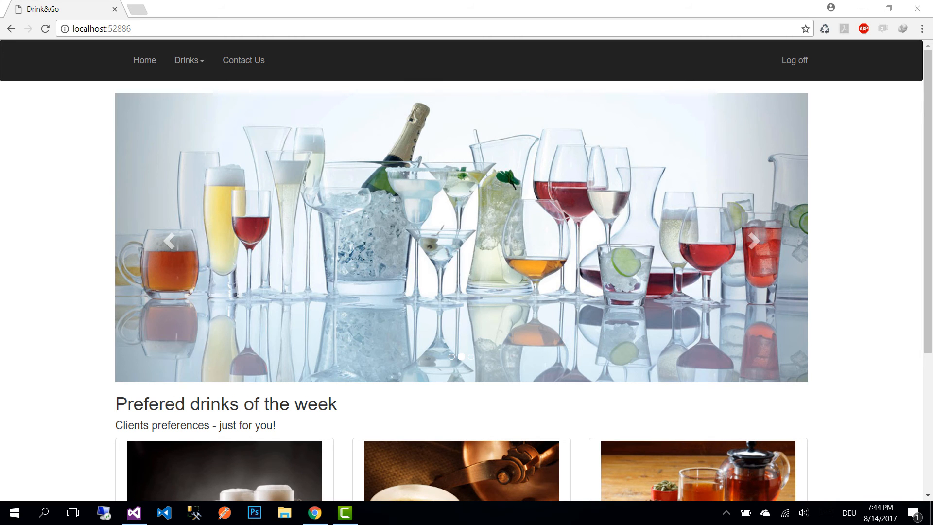
left_click(754, 242)
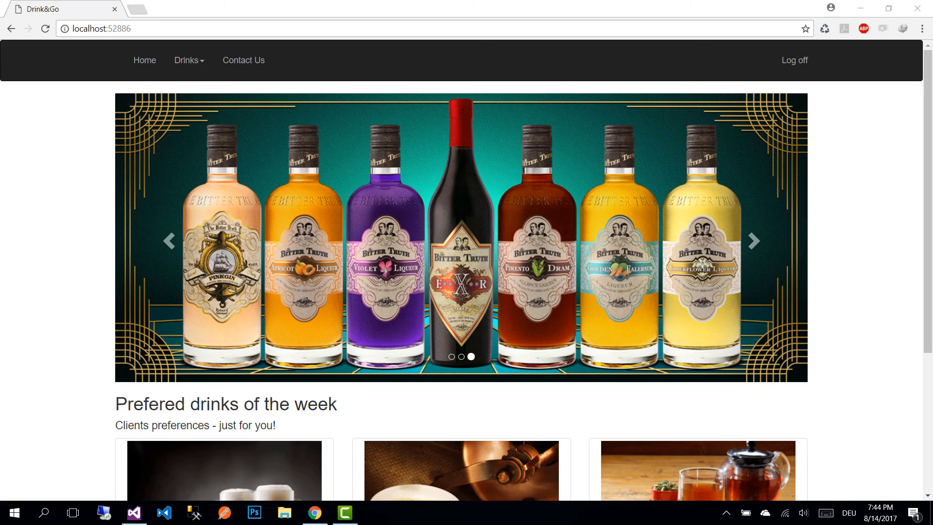